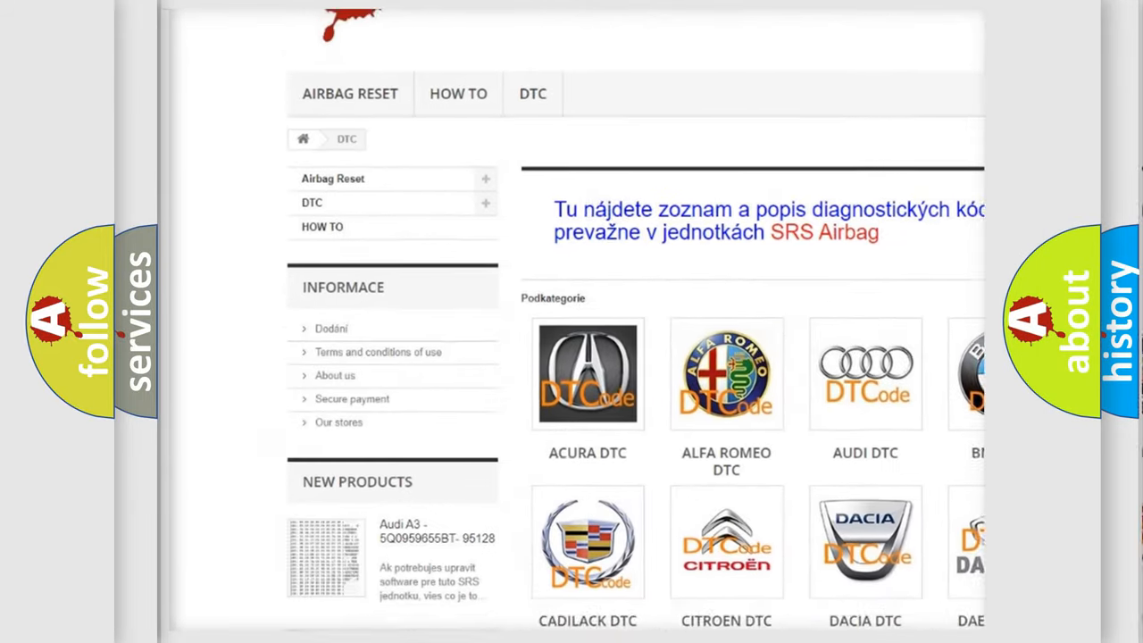
scroll("down", 3)
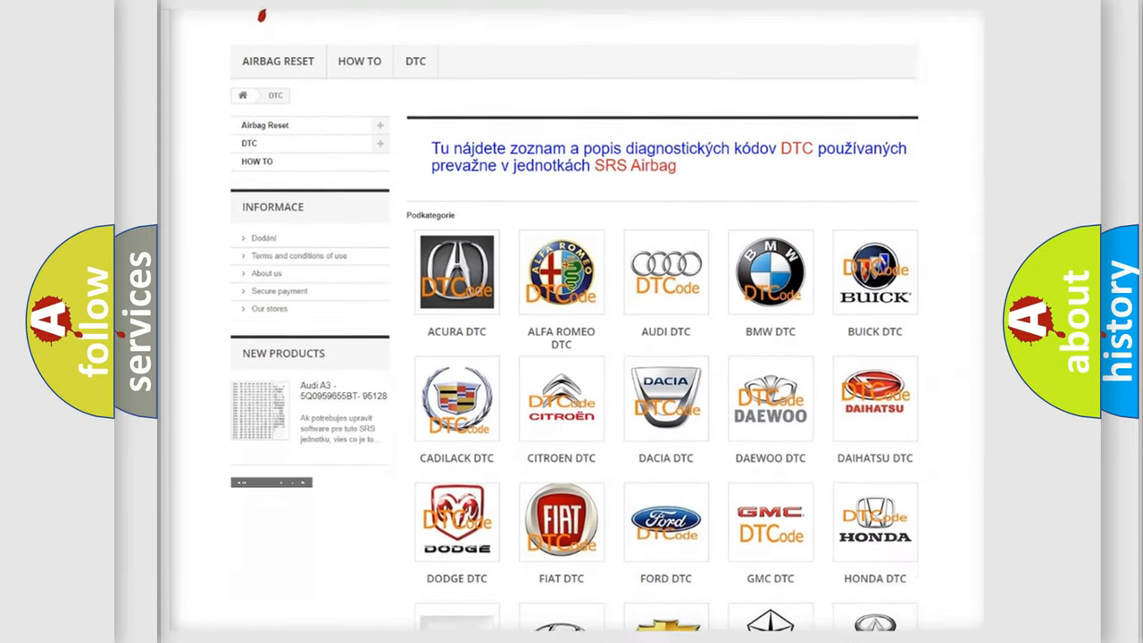
scroll("down", 3)
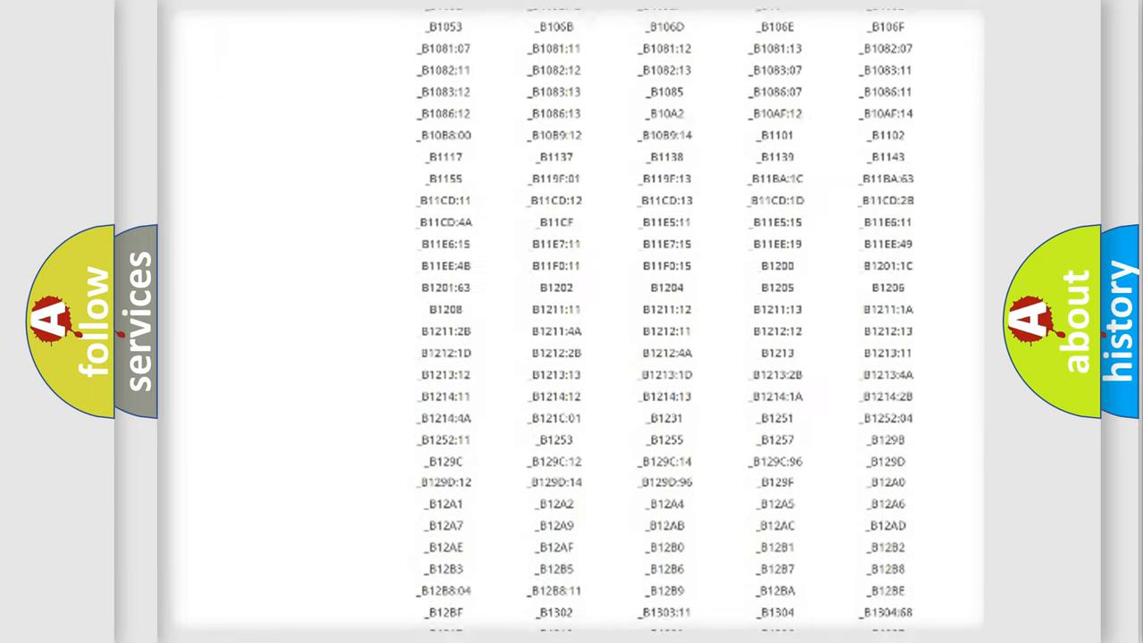
scroll("down", 3)
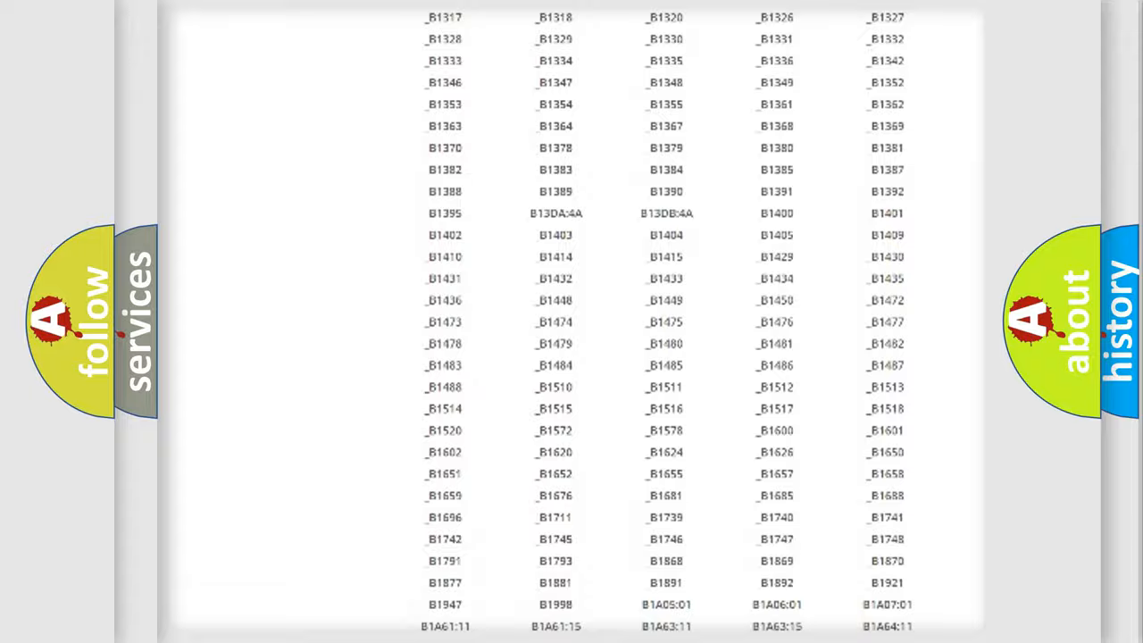